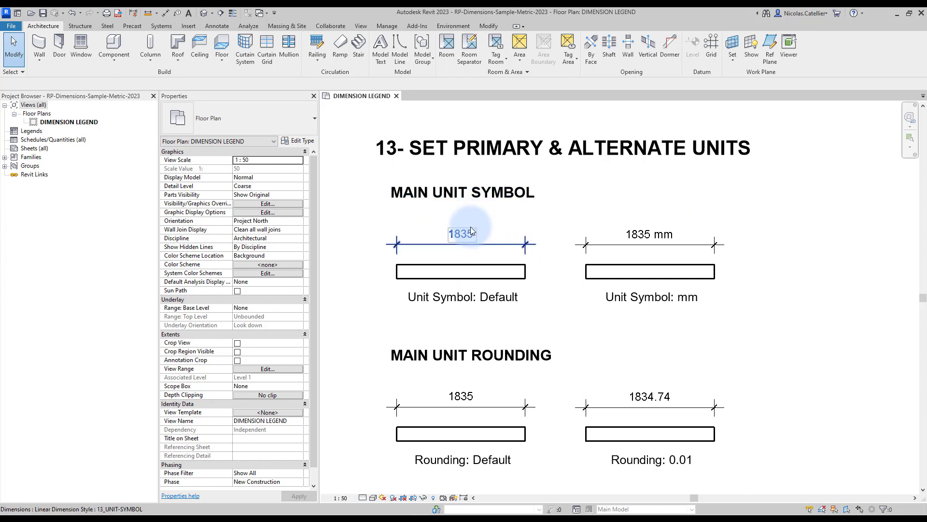
- Give the Unit Symbol: Default dimension's type a mm unit symbol, overriding project settings
{"action": "left_click", "coordinate": [648, 235]}
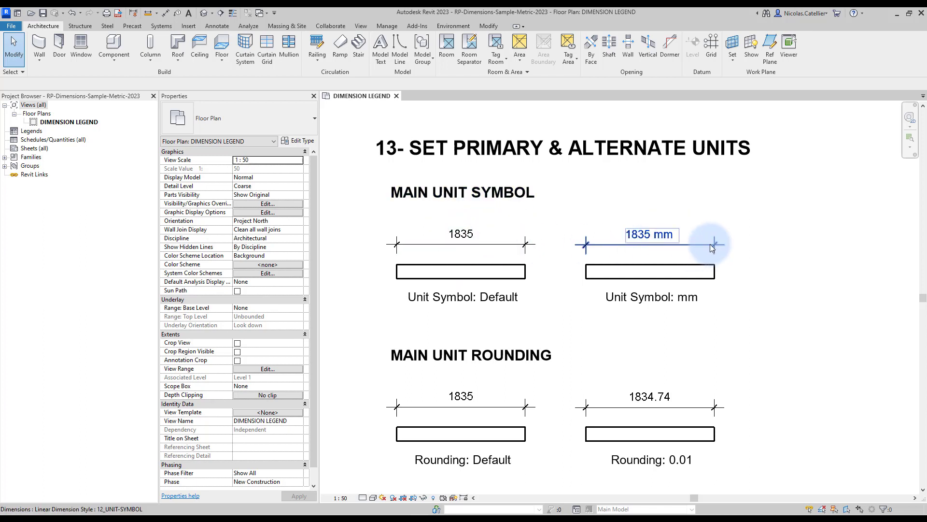
{"action": "mouse_move", "coordinate": [680, 243]}
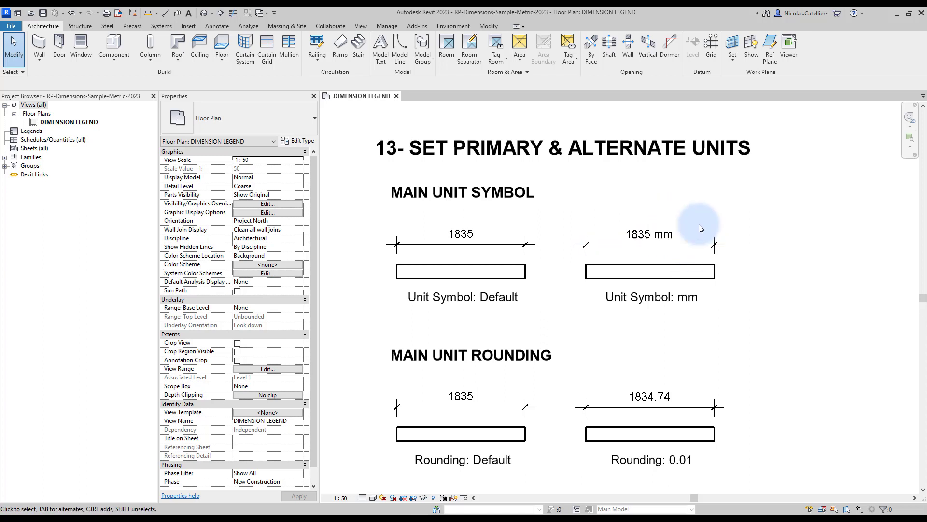
{"action": "left_click", "coordinate": [461, 234]}
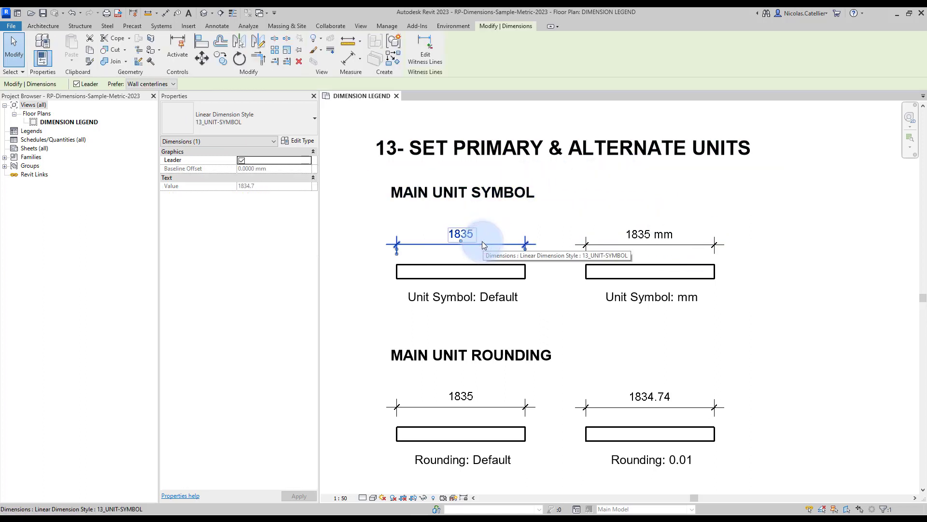
{"action": "left_click", "coordinate": [298, 141]}
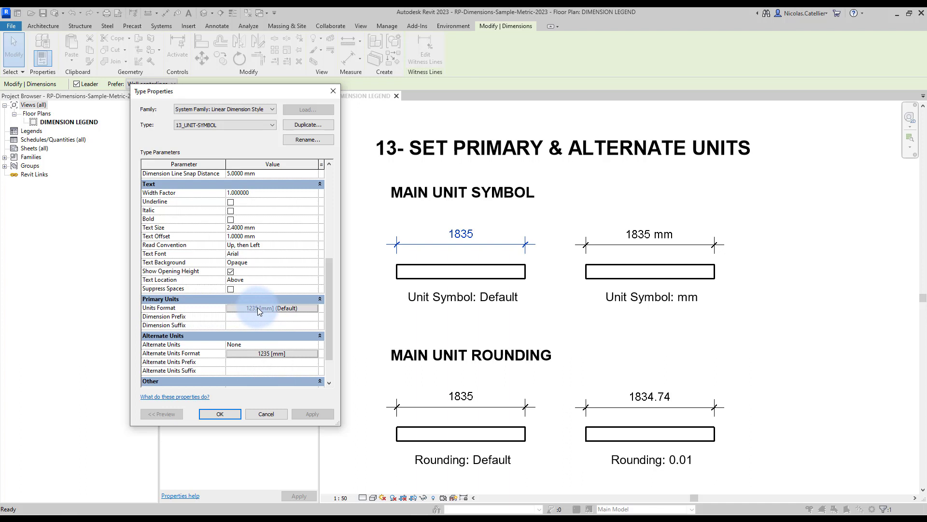
{"action": "left_click", "coordinate": [272, 308]}
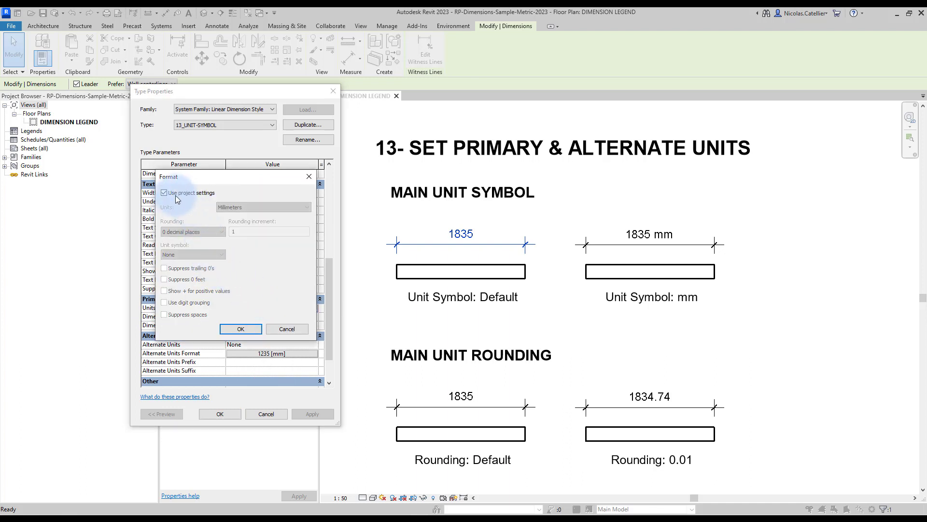
{"action": "left_click", "coordinate": [163, 193]}
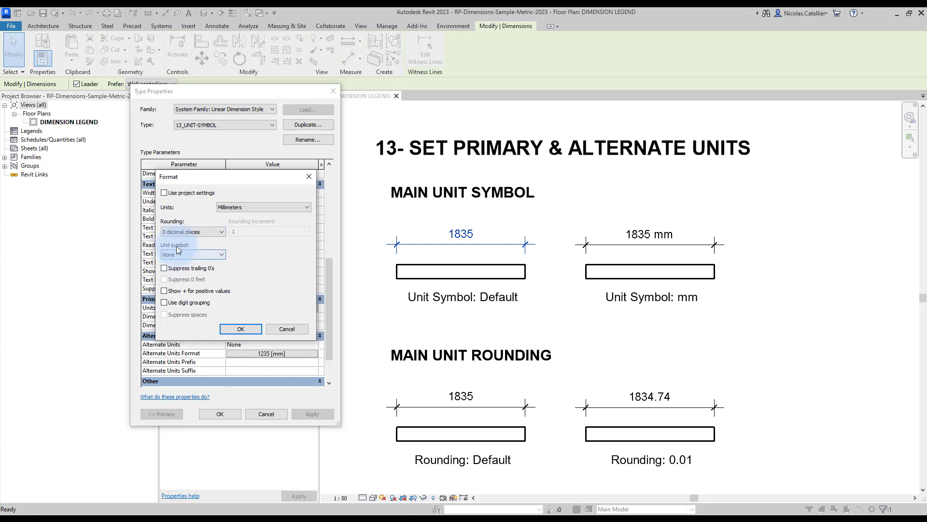
{"action": "left_click", "coordinate": [218, 253]}
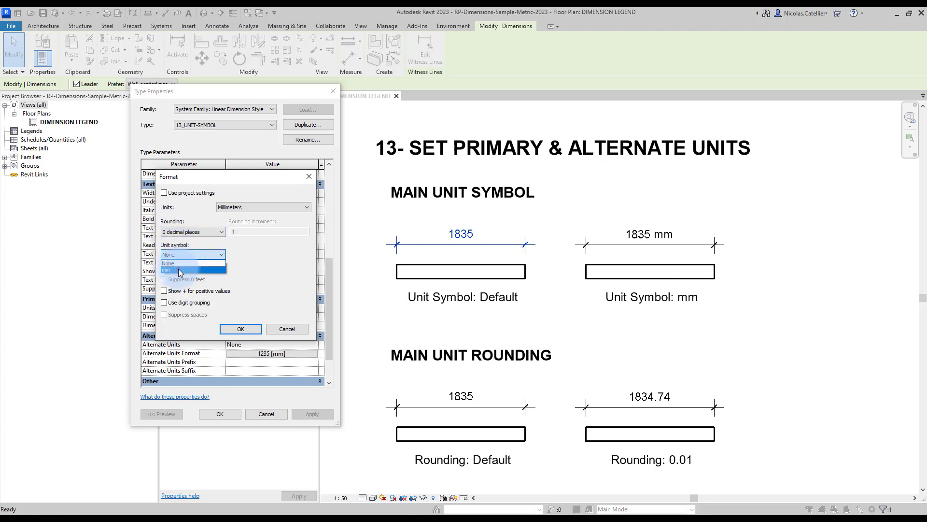
{"action": "left_click", "coordinate": [179, 270]}
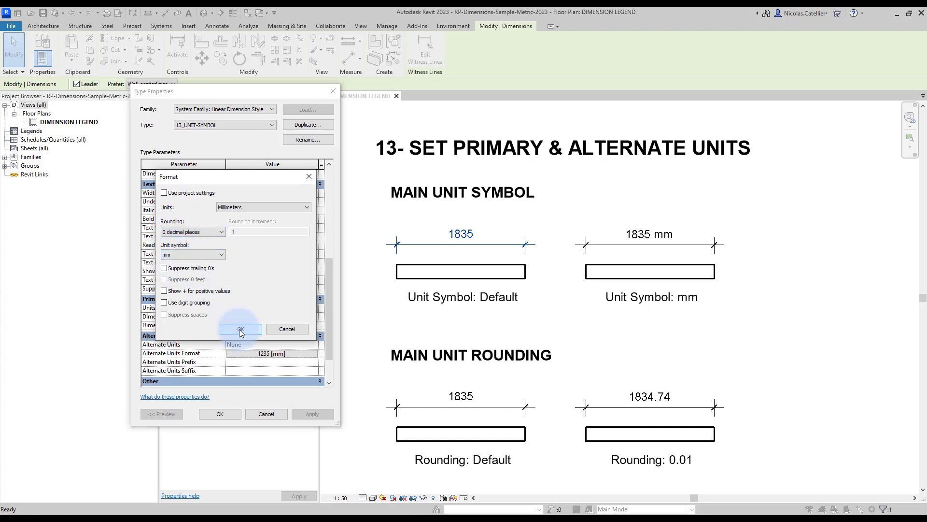
{"action": "left_click", "coordinate": [240, 329]}
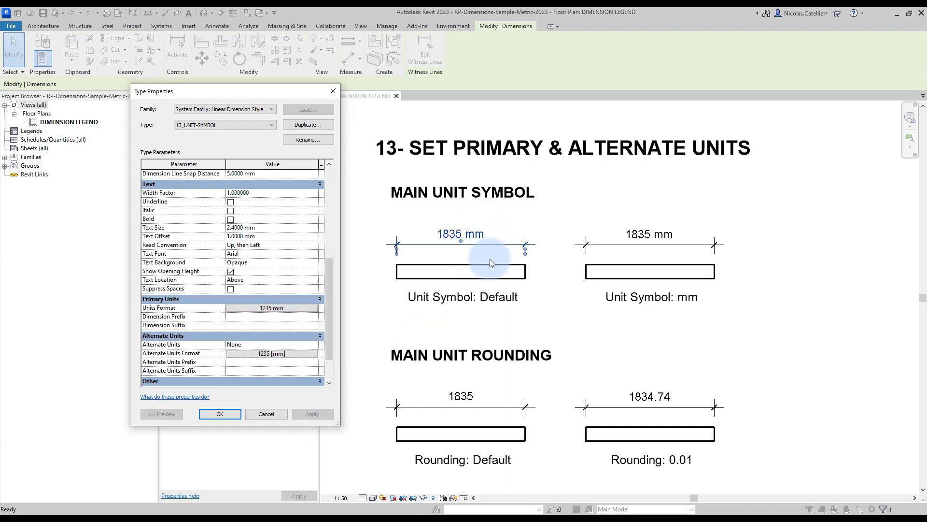
{"action": "mouse_move", "coordinate": [684, 406]}
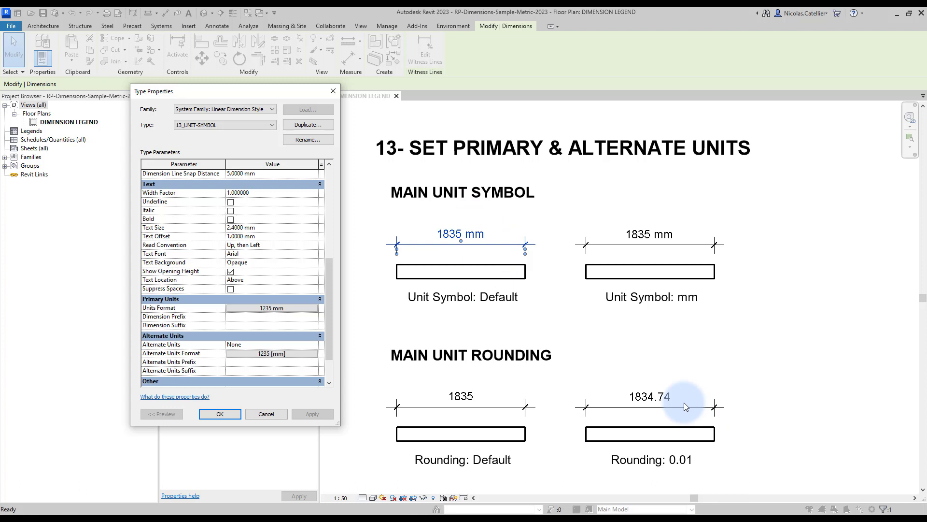
{"action": "mouse_move", "coordinate": [631, 425]}
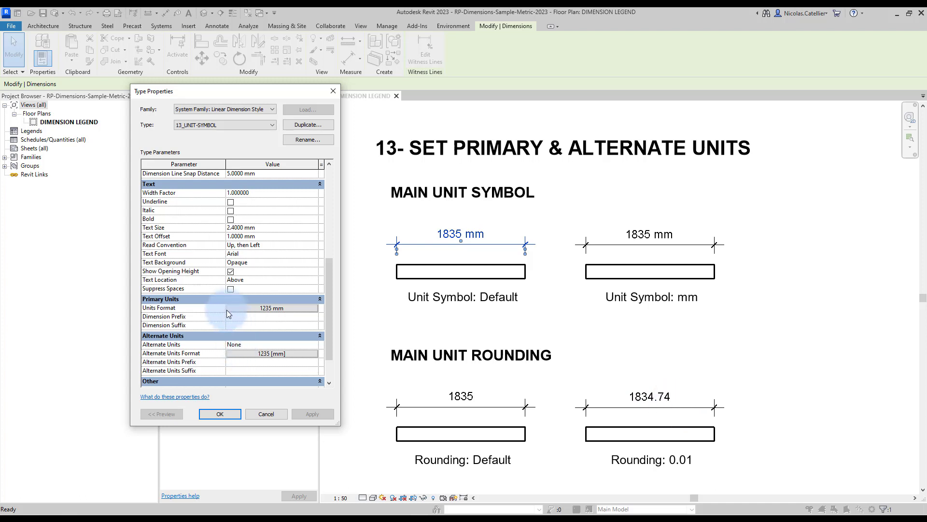
- Set the type's primary units to Custom rounding and apply, showing 1834.7381656 mm
{"action": "left_click", "coordinate": [272, 308]}
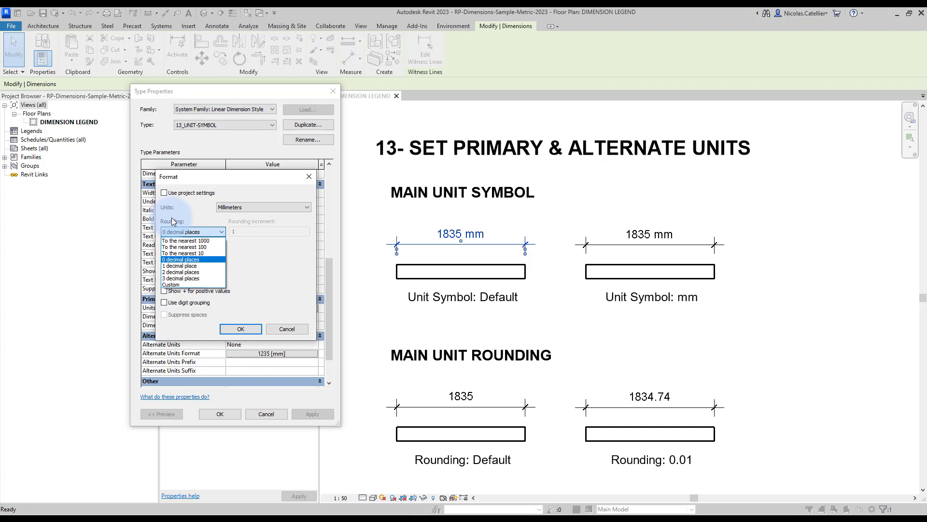
{"action": "left_click", "coordinate": [180, 278]}
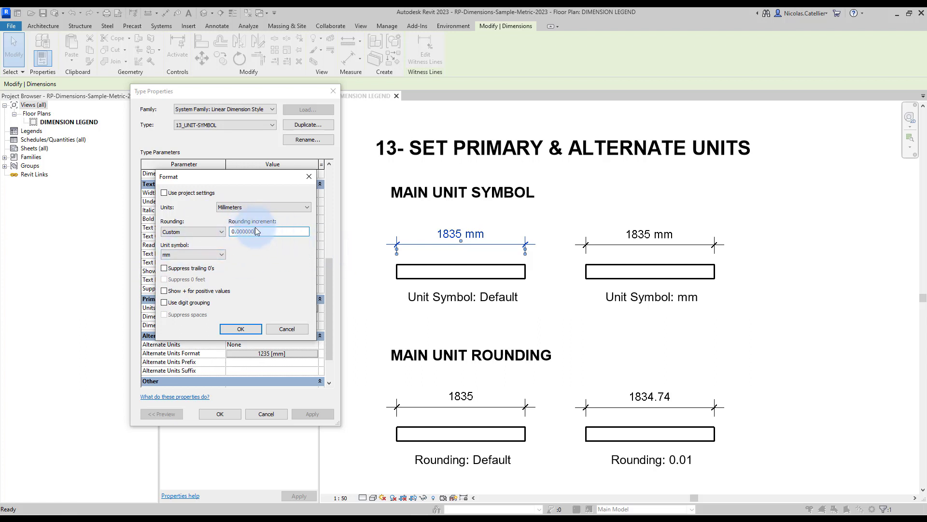
{"action": "left_click", "coordinate": [240, 329]}
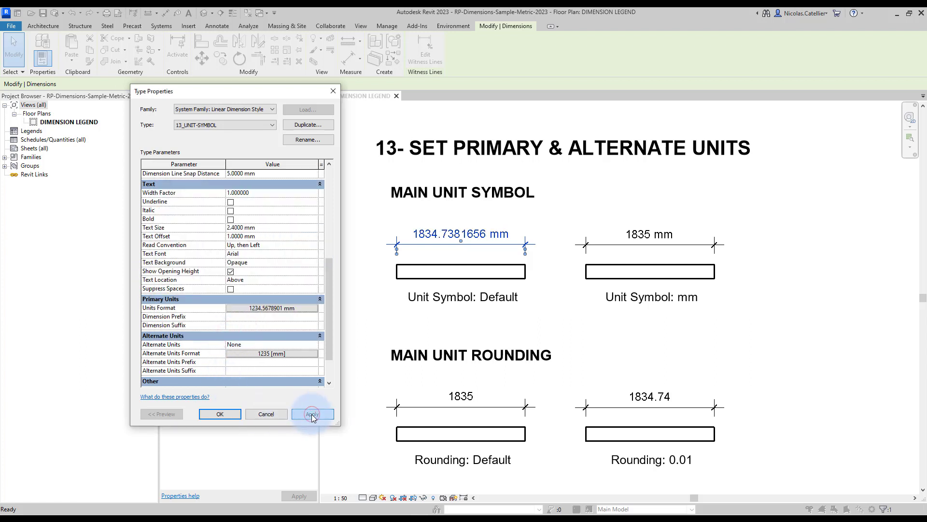
{"action": "left_click", "coordinate": [313, 413]}
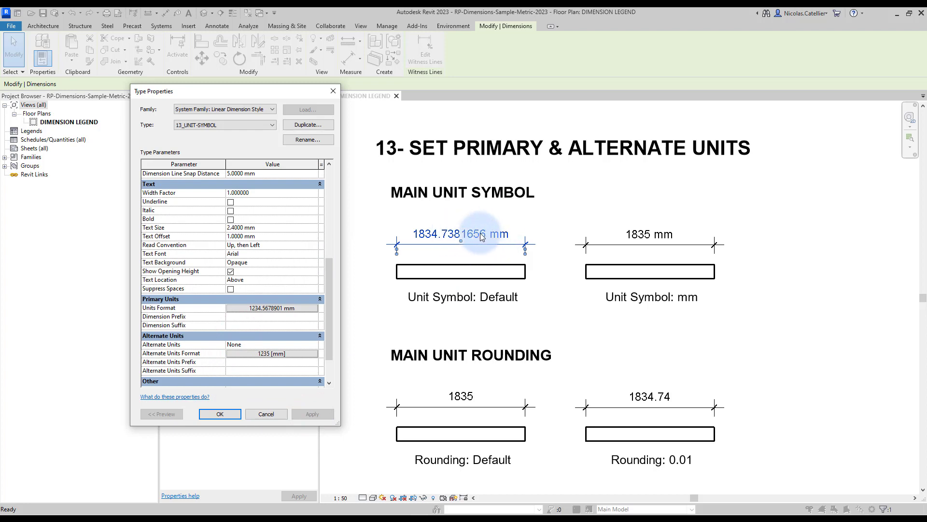
{"action": "mouse_move", "coordinate": [349, 312]}
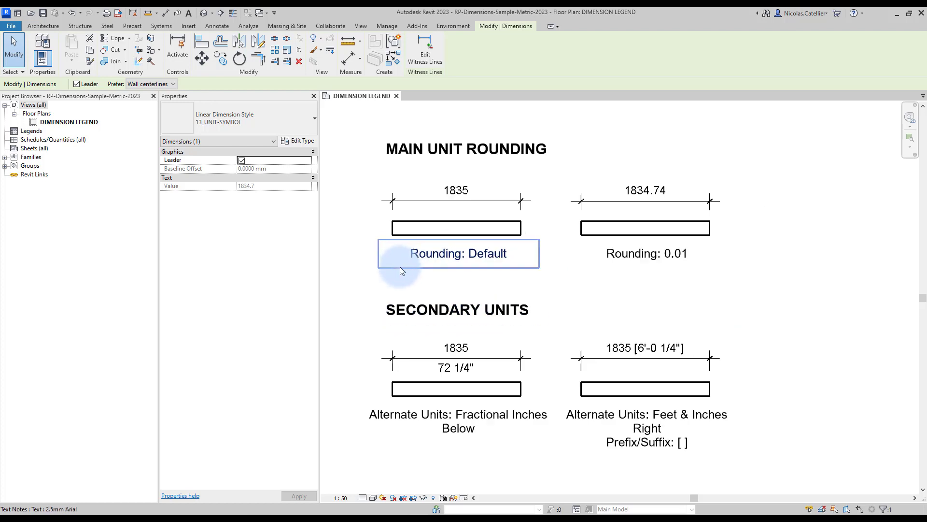
- Review the secondary-units samples and select the Rounding: Default dimension
{"action": "left_click", "coordinate": [456, 361]}
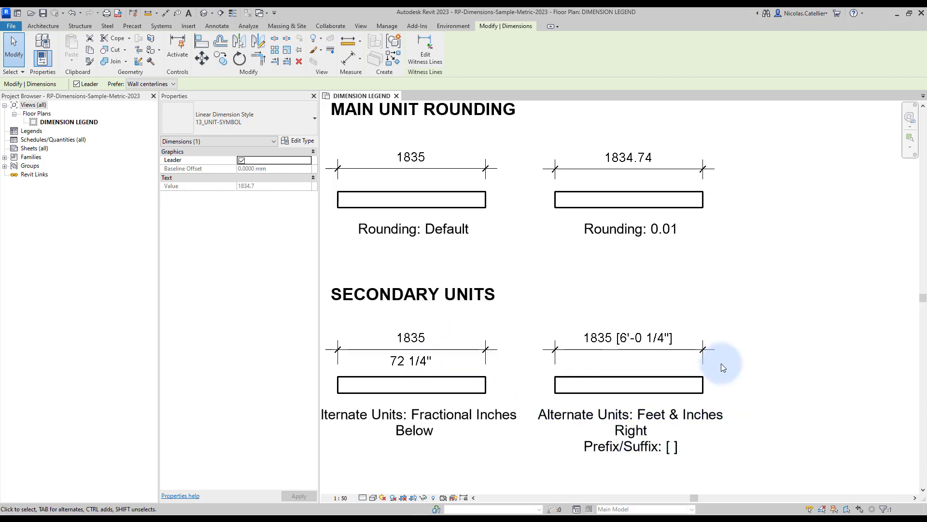
{"action": "left_click", "coordinate": [412, 294]}
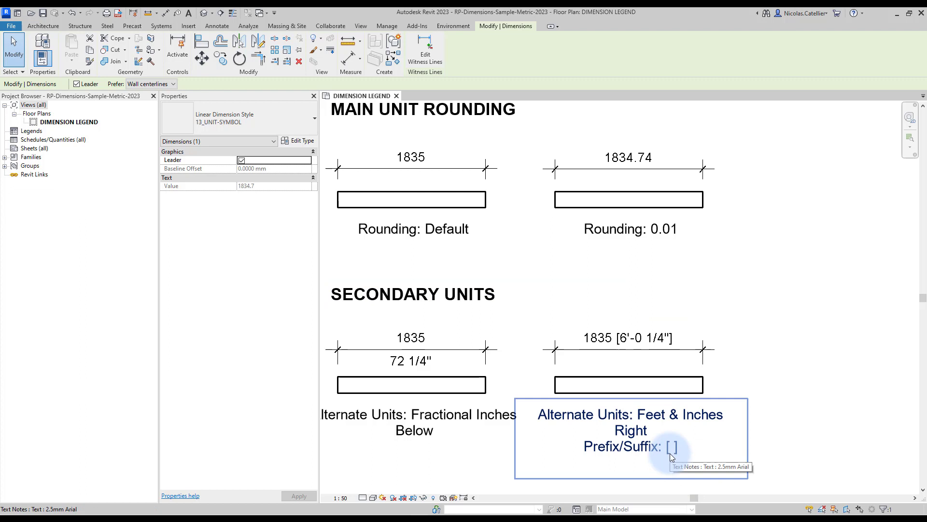
{"action": "left_click", "coordinate": [632, 338]}
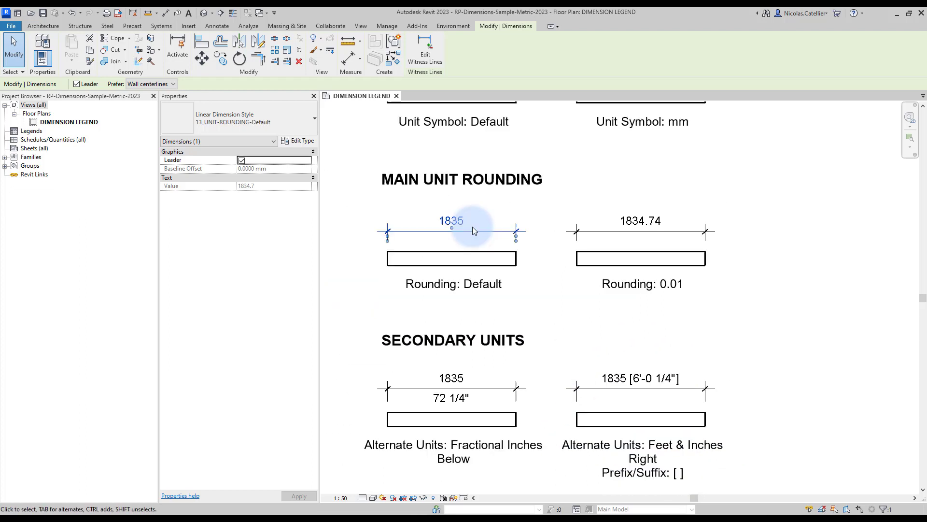
- Set the 13_UNIT-ROUNDING-Default type's Alternate Units placement to Right
{"action": "left_click", "coordinate": [301, 141]}
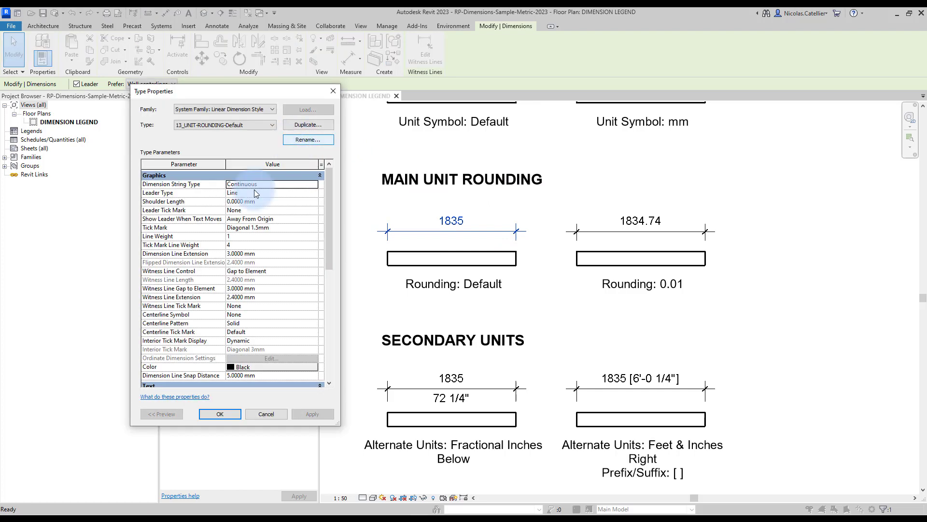
{"action": "scroll", "scroll_direction": "down", "scroll_amount": 3}
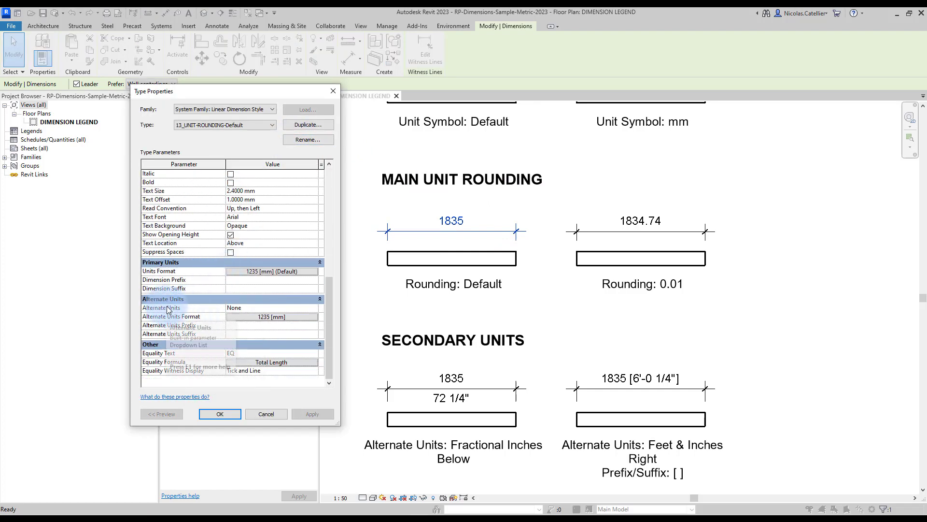
{"action": "left_click", "coordinate": [314, 308]}
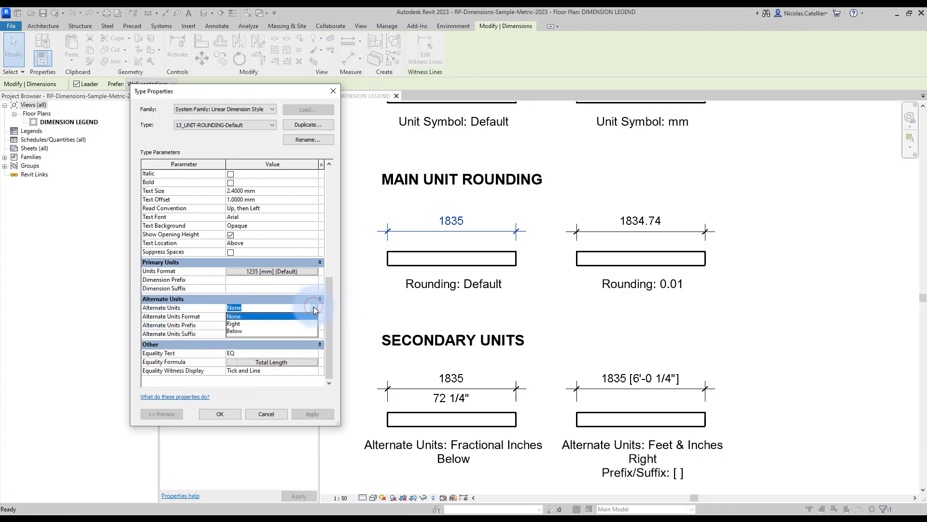
{"action": "left_click", "coordinate": [234, 331]}
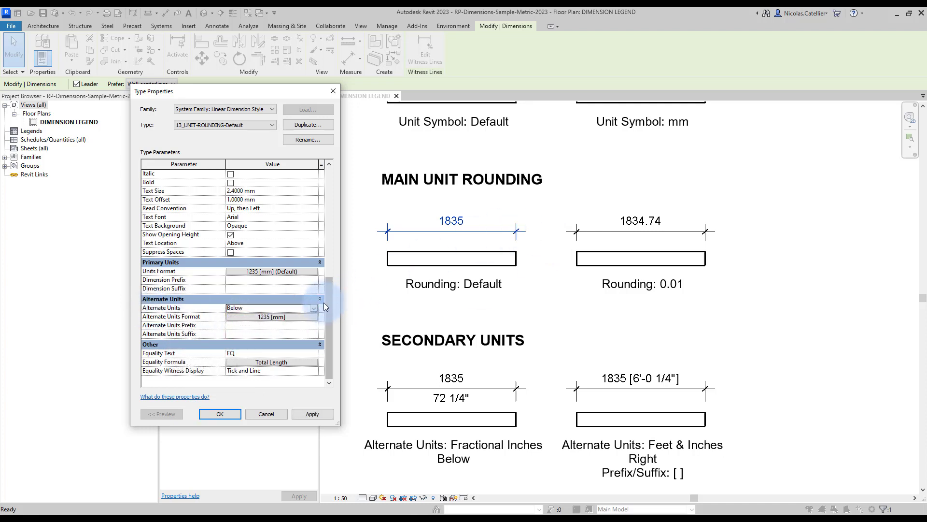
{"action": "left_click", "coordinate": [271, 308]}
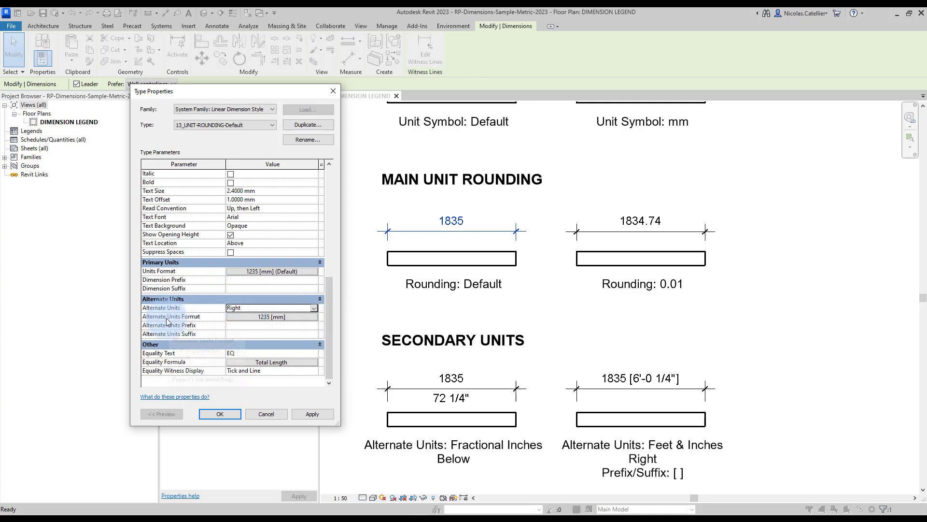
- Format the alternate units as fractional inches and pick a rounding increment
{"action": "left_click", "coordinate": [272, 316]}
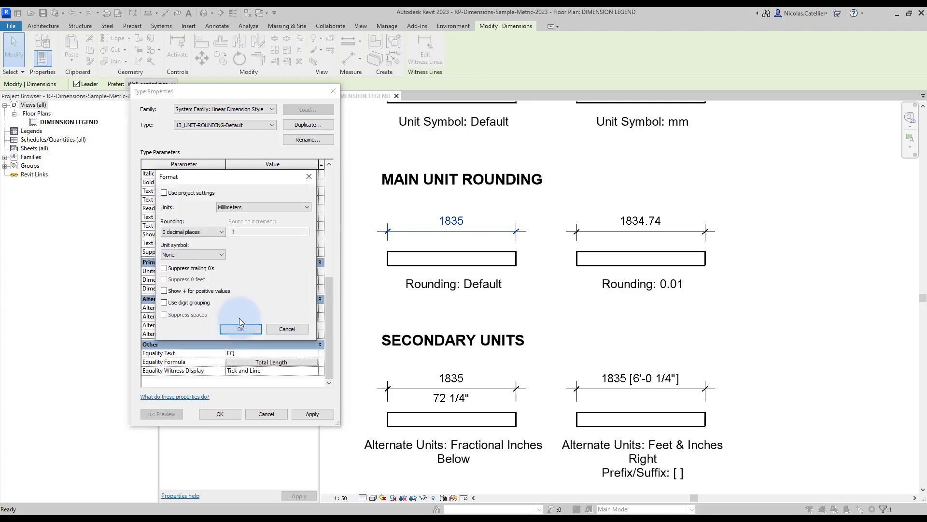
{"action": "mouse_move", "coordinate": [216, 208]}
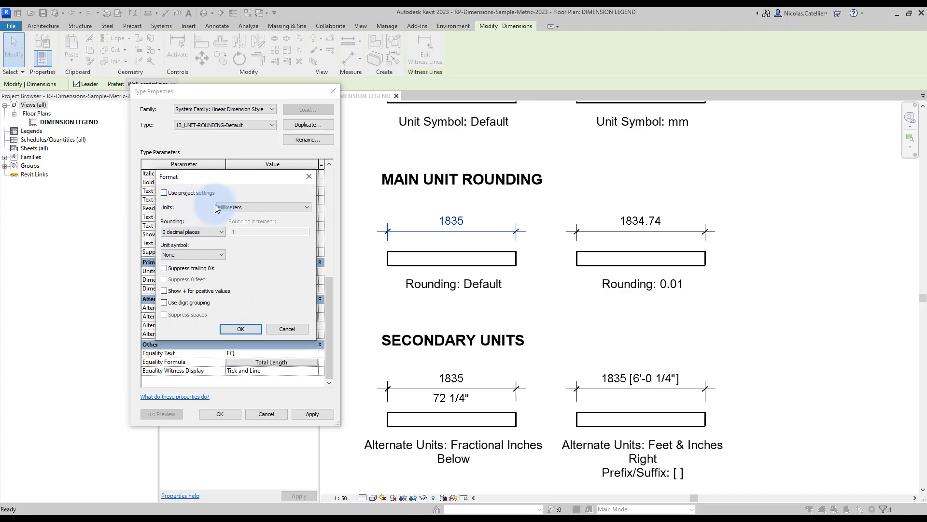
{"action": "left_click", "coordinate": [306, 207]}
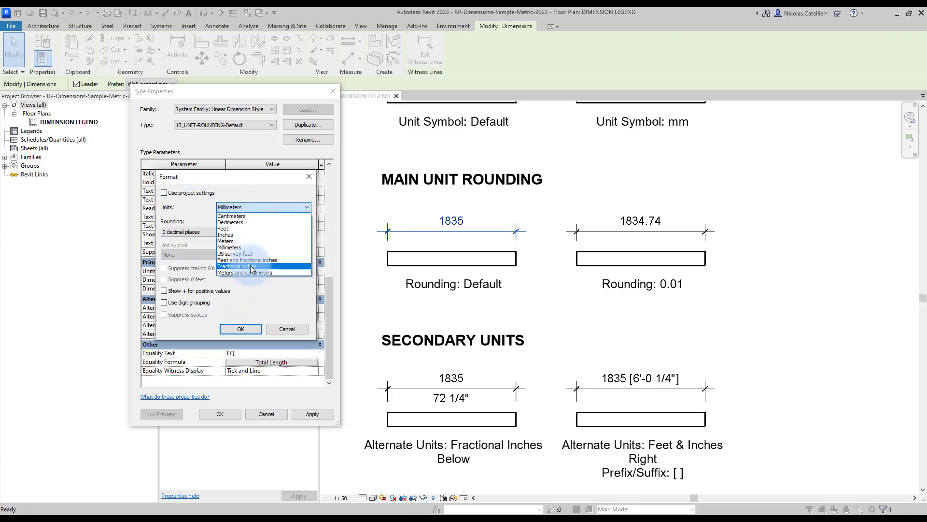
{"action": "left_click", "coordinate": [245, 265]}
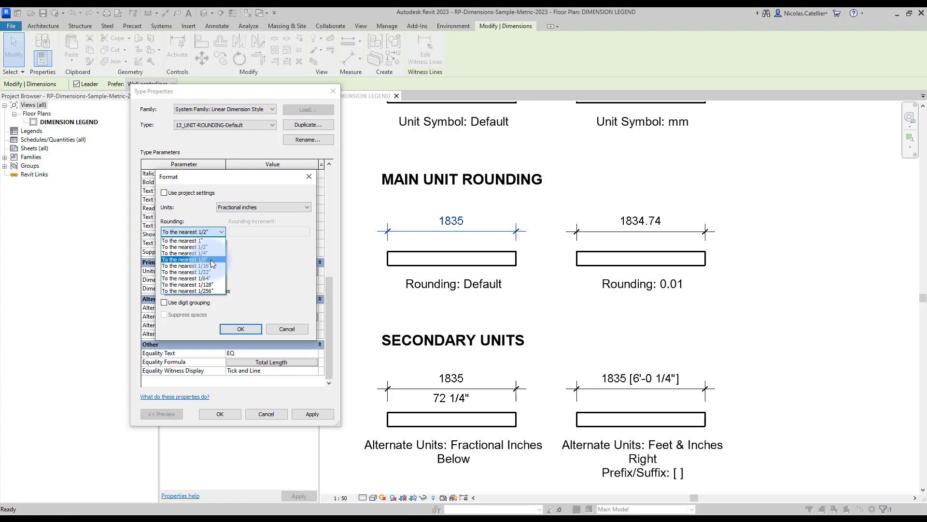
{"action": "left_click", "coordinate": [189, 259]}
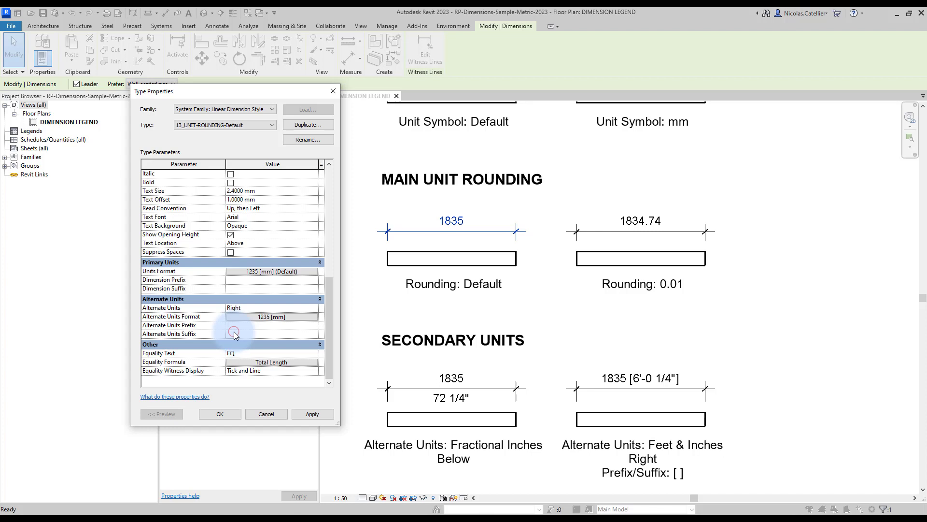
- Add alternate-units prefix '- [' and bracket suffix with spaces suppressed, reading 1835 - [72 1/4"]
{"action": "left_click", "coordinate": [312, 414]}
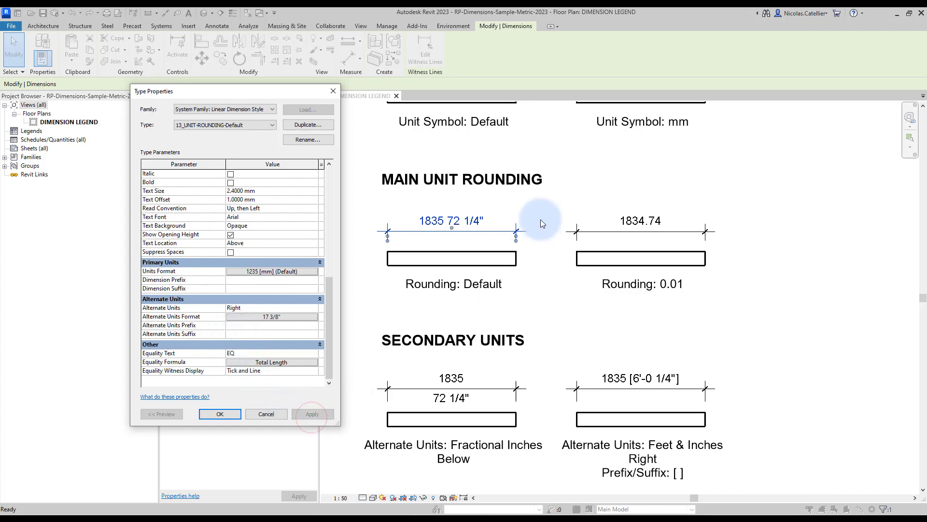
{"action": "mouse_move", "coordinate": [473, 224]}
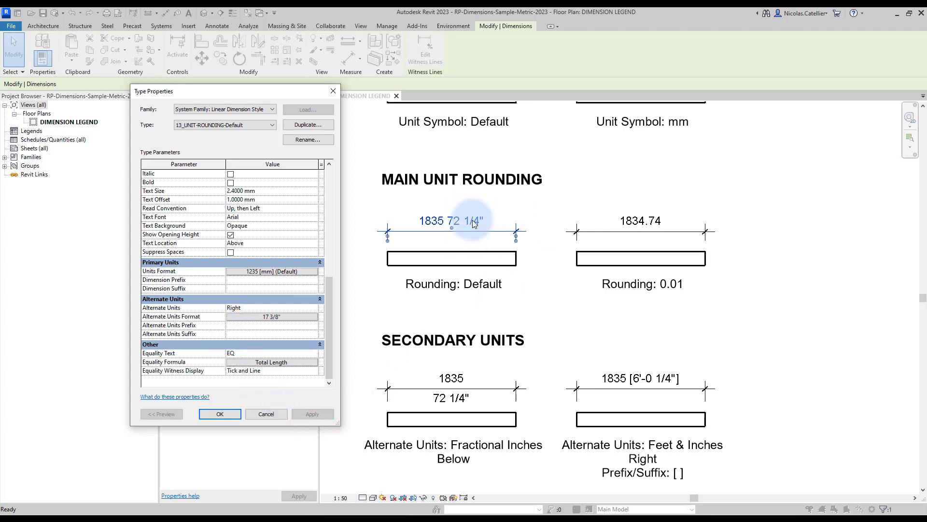
{"action": "mouse_move", "coordinate": [455, 237]}
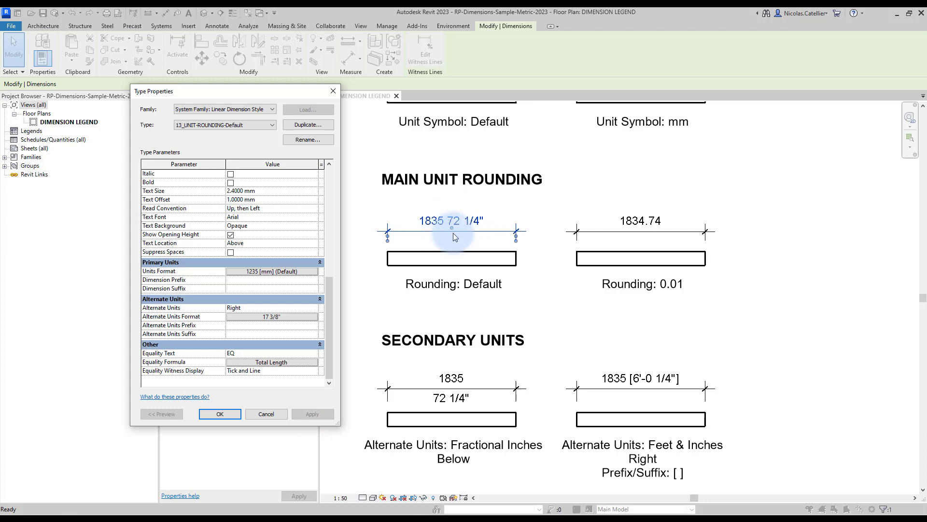
{"action": "mouse_move", "coordinate": [178, 334]}
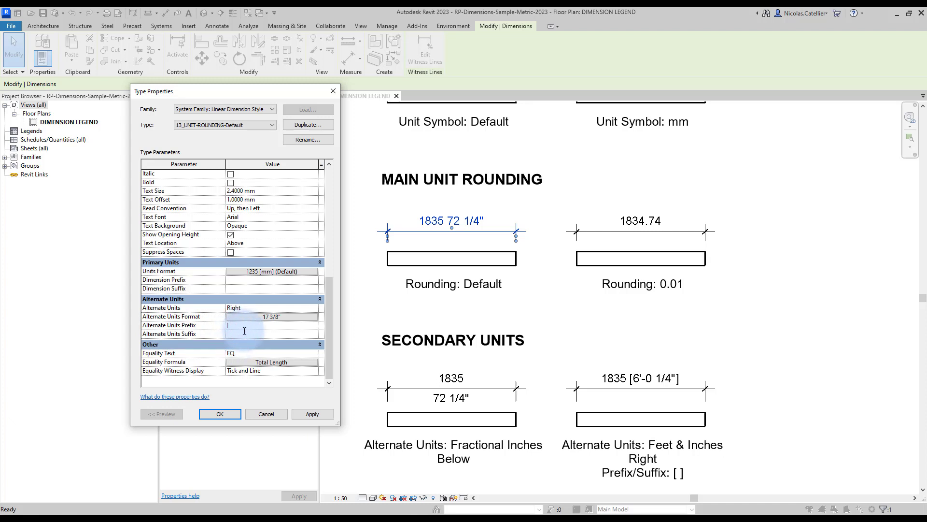
{"action": "left_click", "coordinate": [313, 414]}
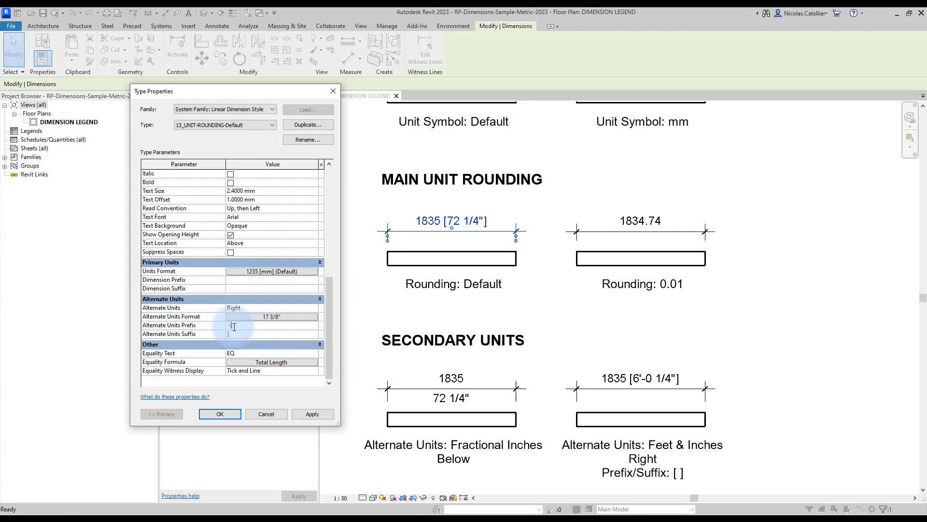
{"action": "type", "text": "- ["}
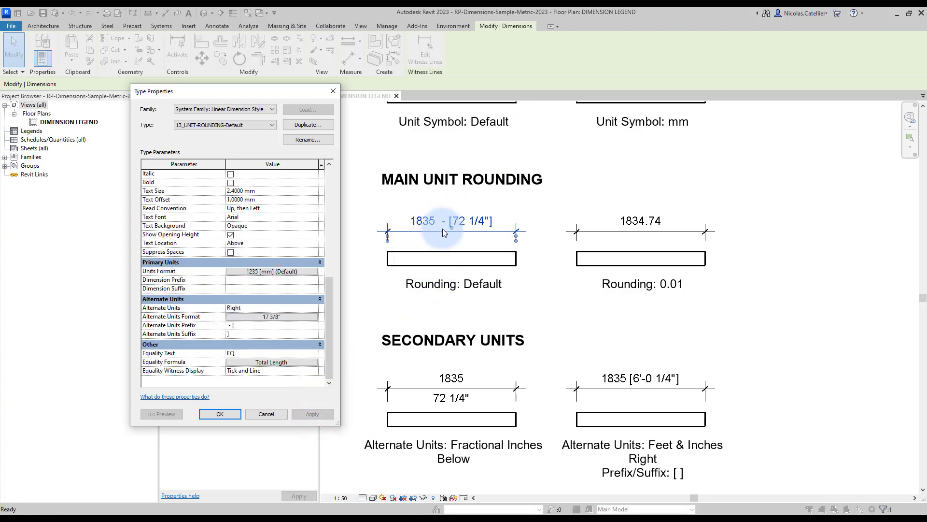
{"action": "mouse_move", "coordinate": [412, 231]}
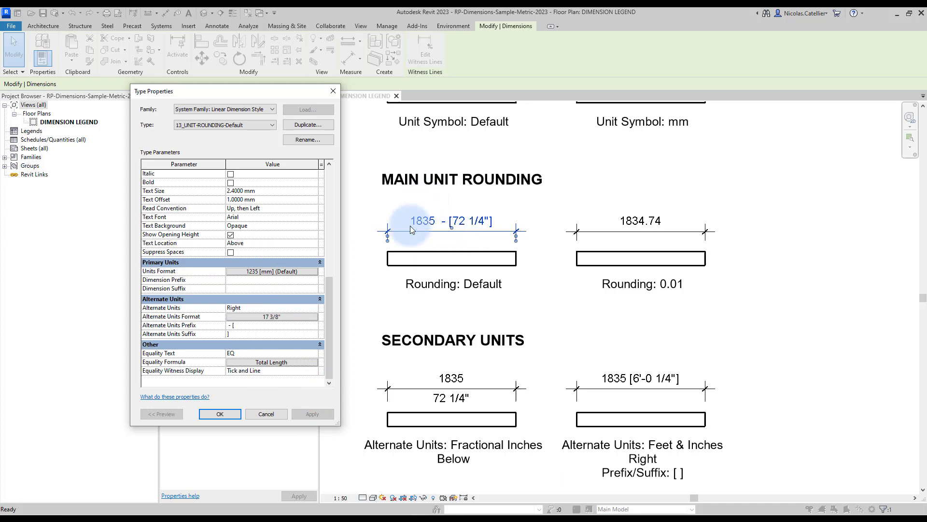
{"action": "mouse_move", "coordinate": [439, 231]}
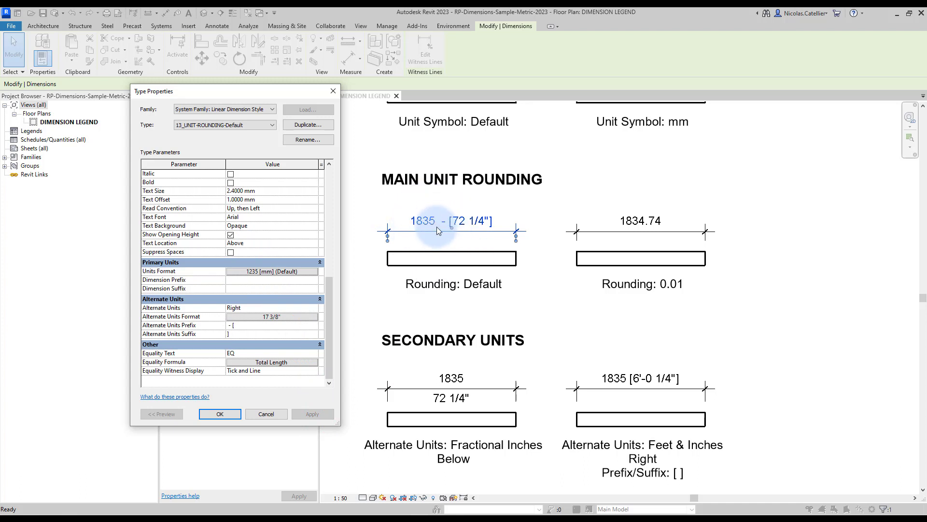
{"action": "mouse_move", "coordinate": [448, 227]}
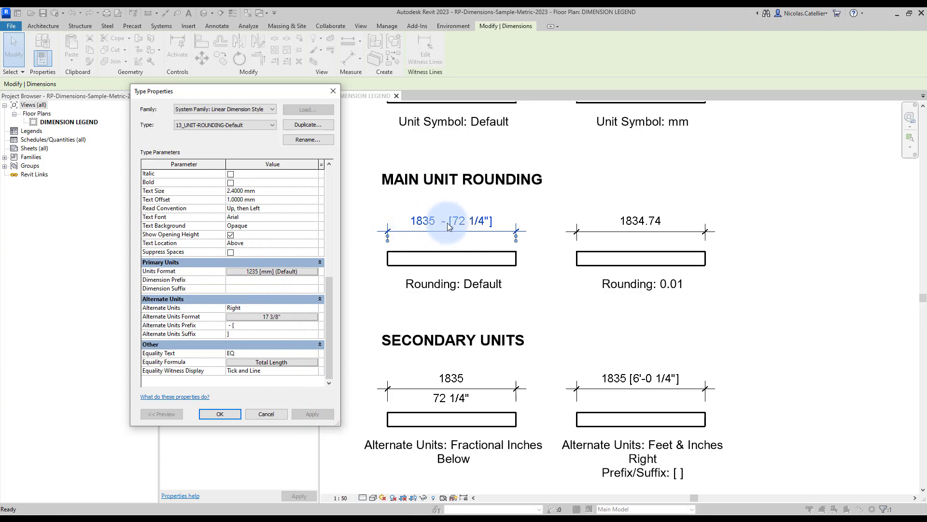
{"action": "mouse_move", "coordinate": [427, 224]}
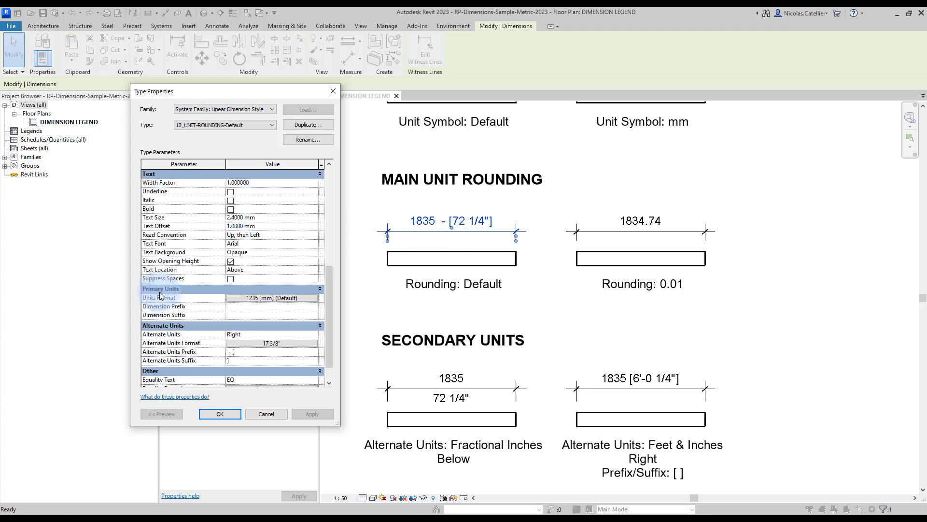
{"action": "left_click", "coordinate": [230, 278]}
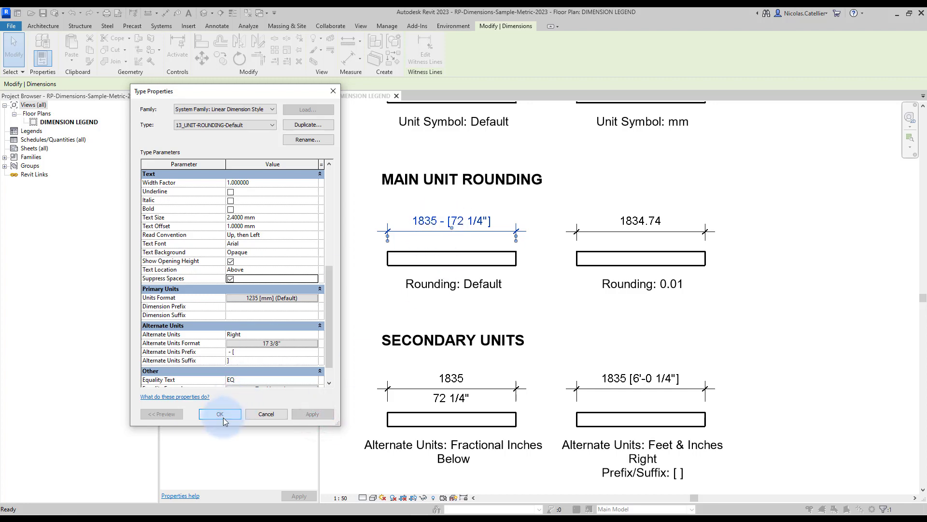
- Commit the bracketed alternate-unit settings, then reopen the type and edit the dimension prefix field
{"action": "left_click", "coordinate": [220, 413]}
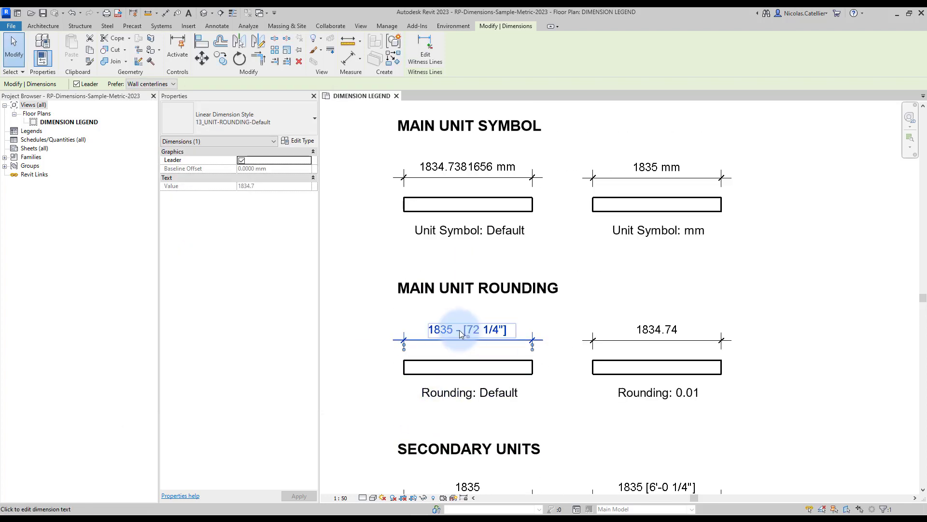
{"action": "left_click", "coordinate": [302, 140]}
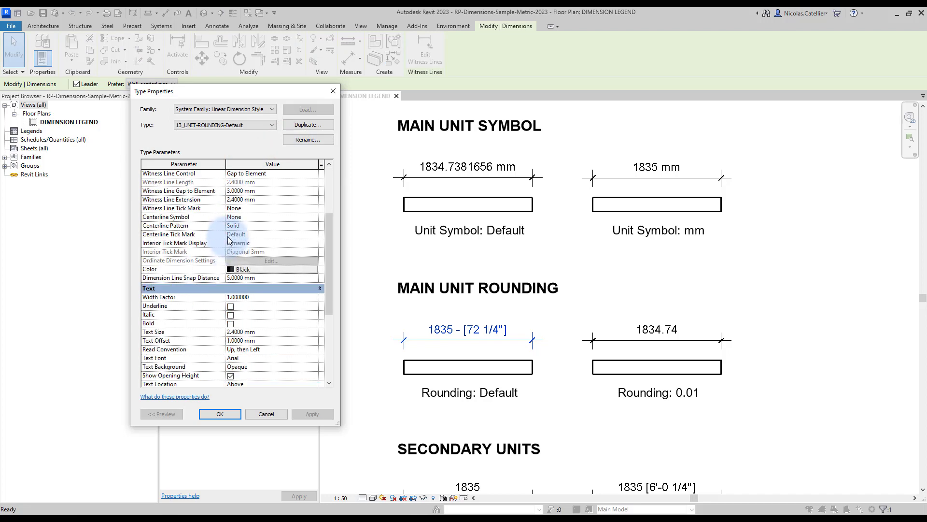
{"action": "scroll", "scroll_direction": "down", "scroll_amount": 3}
{"action": "type", "text": "-"}
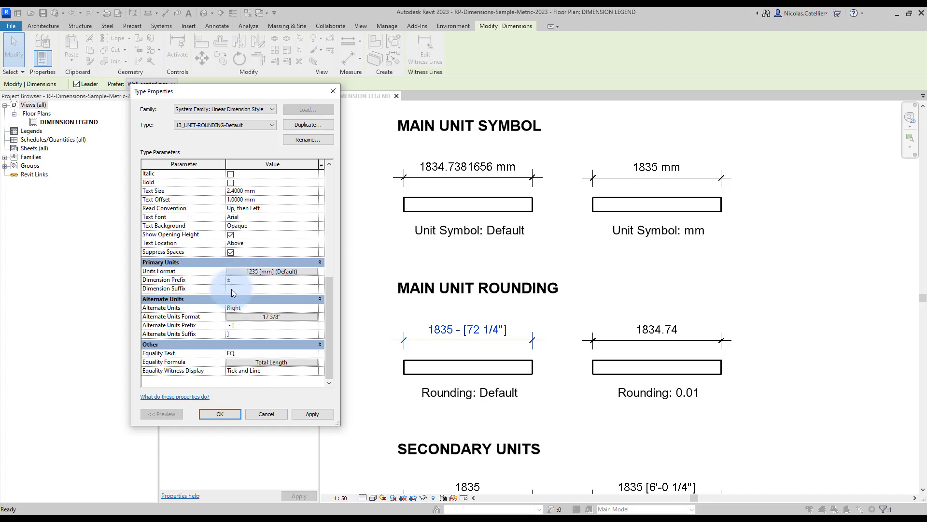
{"action": "left_click", "coordinate": [312, 414]}
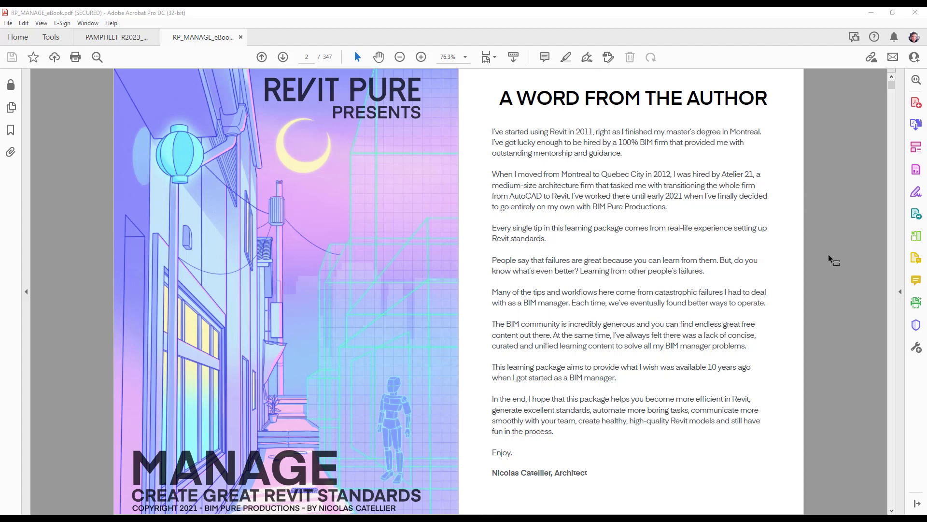
- Scroll the MANAGE eBook in Acrobat to its table of contents
{"action": "scroll", "scroll_direction": "down", "scroll_amount": 3}
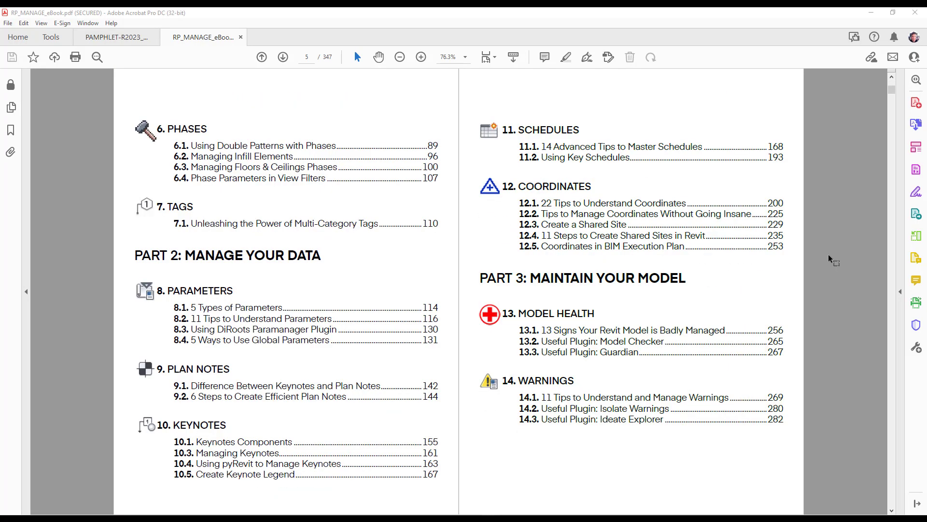